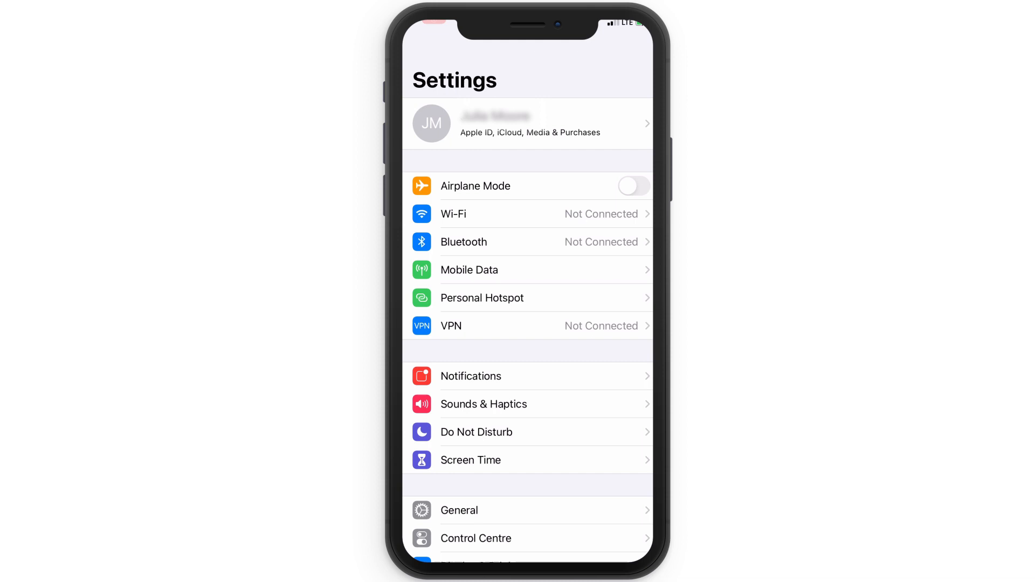
Step: Sign out of the Apple ID from the account page, entering the Apple ID password
left_click(528, 124)
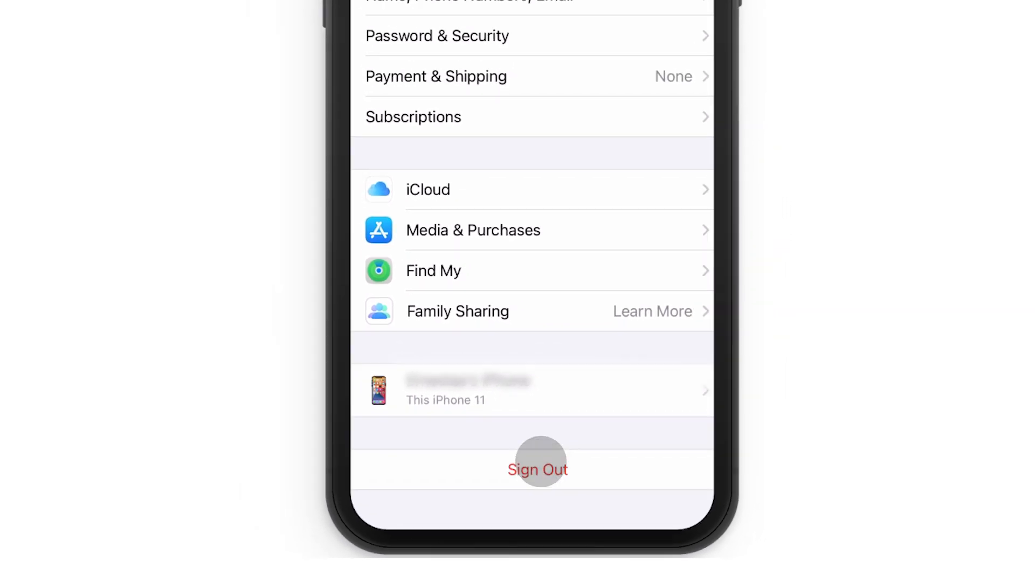
left_click(537, 470)
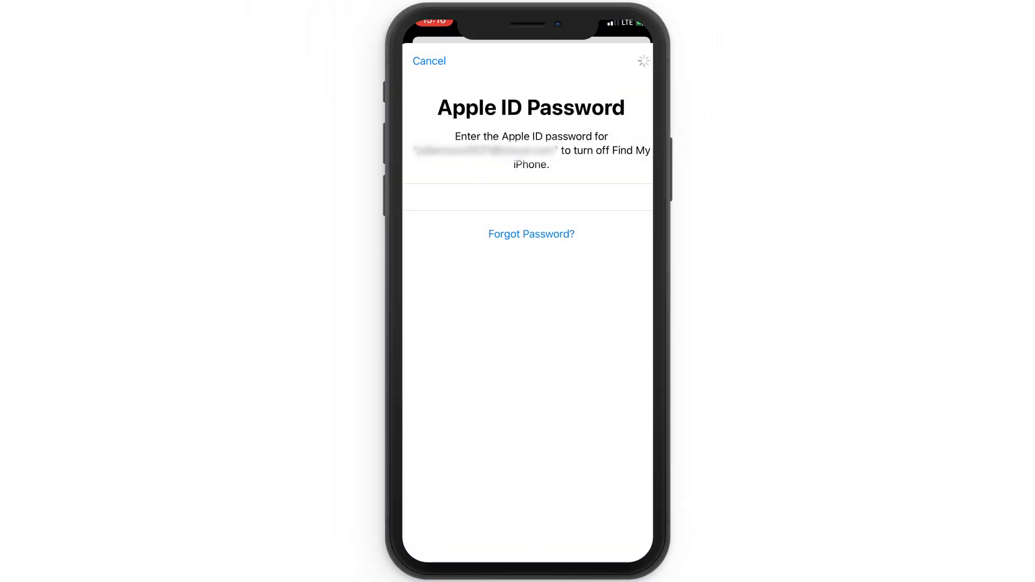
left_click(429, 61)
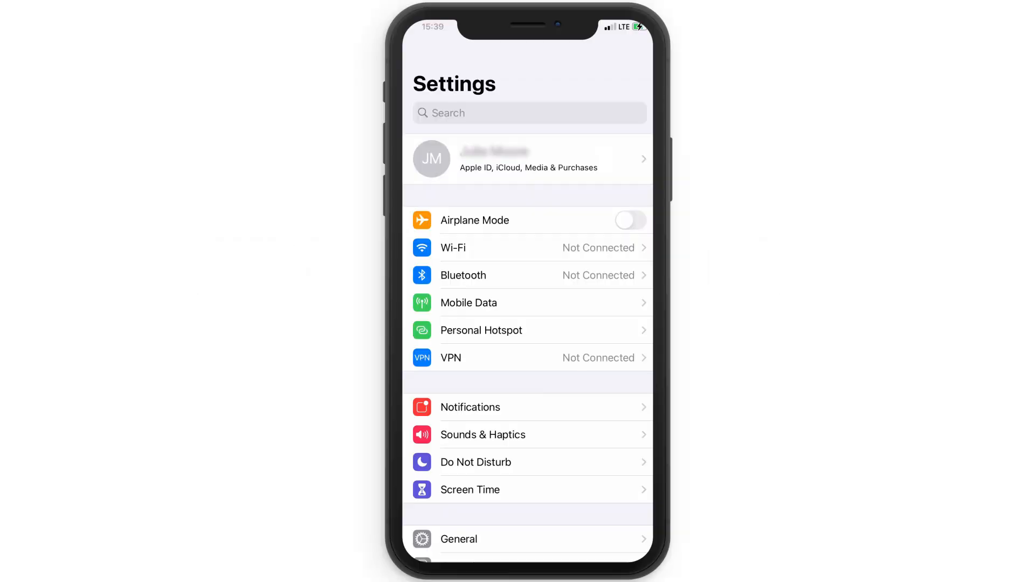
Step: Switch off Find My iPhone under the Apple ID's Find My settings, confirming with the password
left_click(529, 158)
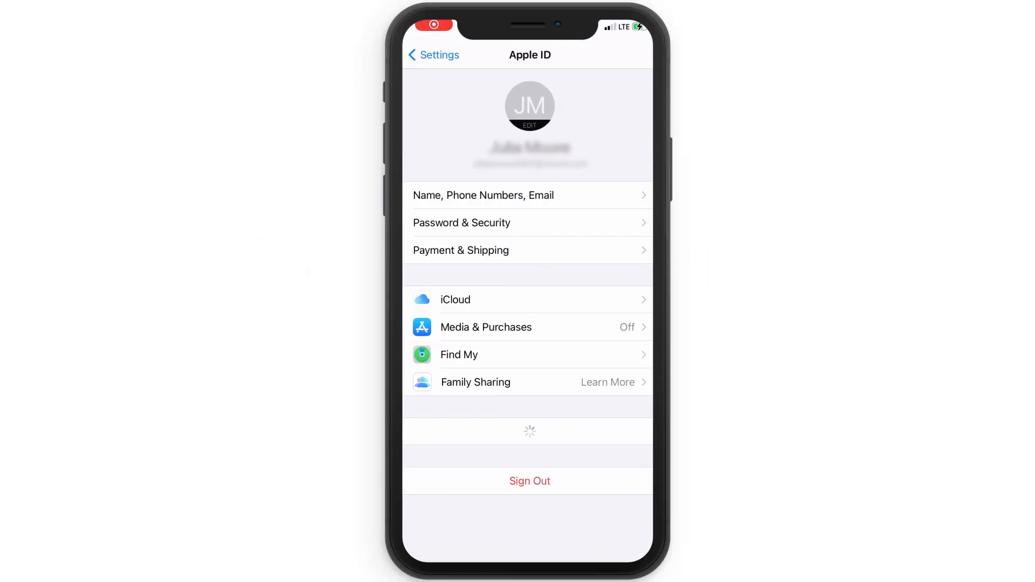
left_click(458, 355)
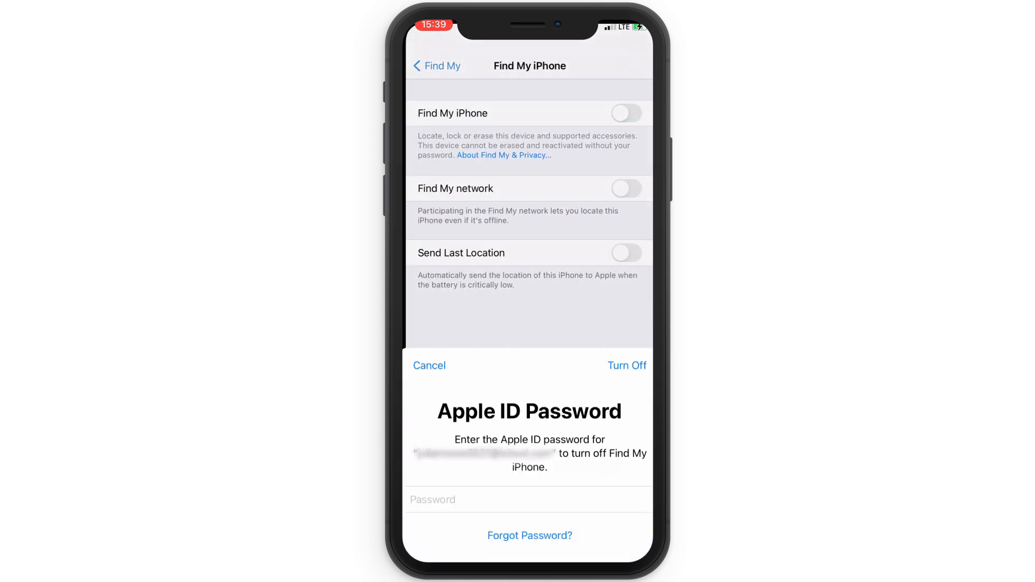
left_click(626, 365)
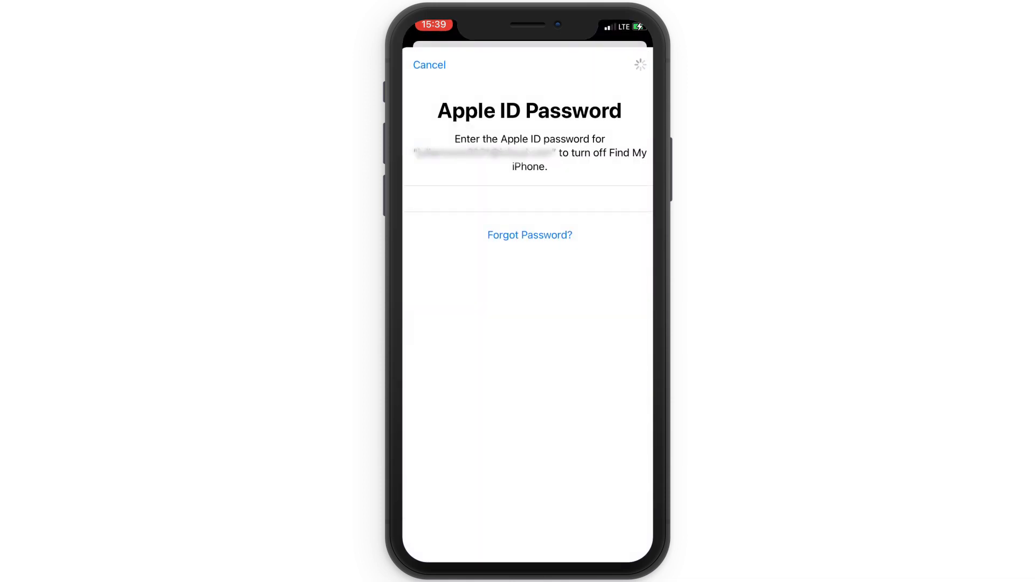
left_click(429, 65)
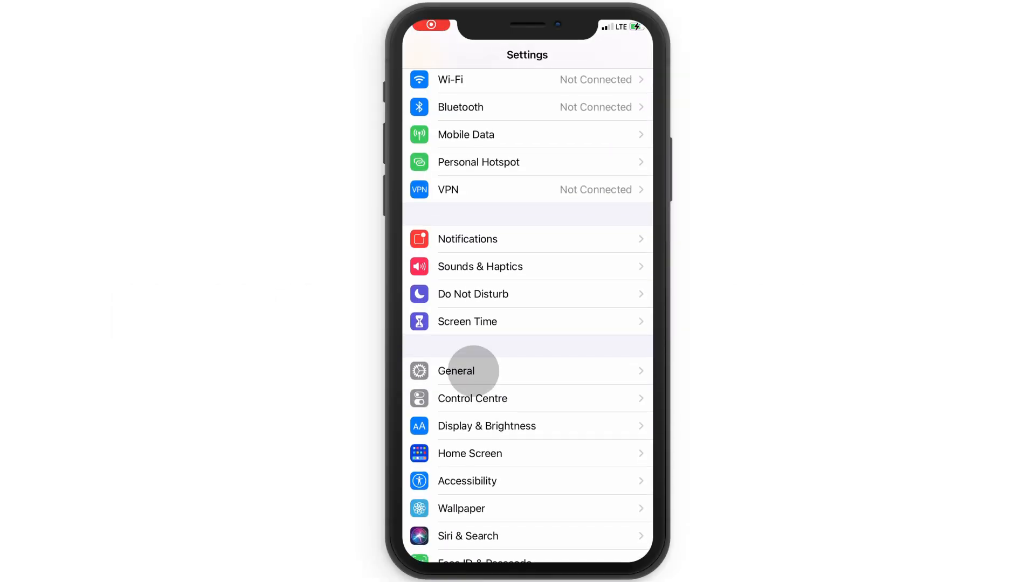
Step: Start Erase All Content and Settings from General > Reset and confirm the iCloud alert
left_click(468, 371)
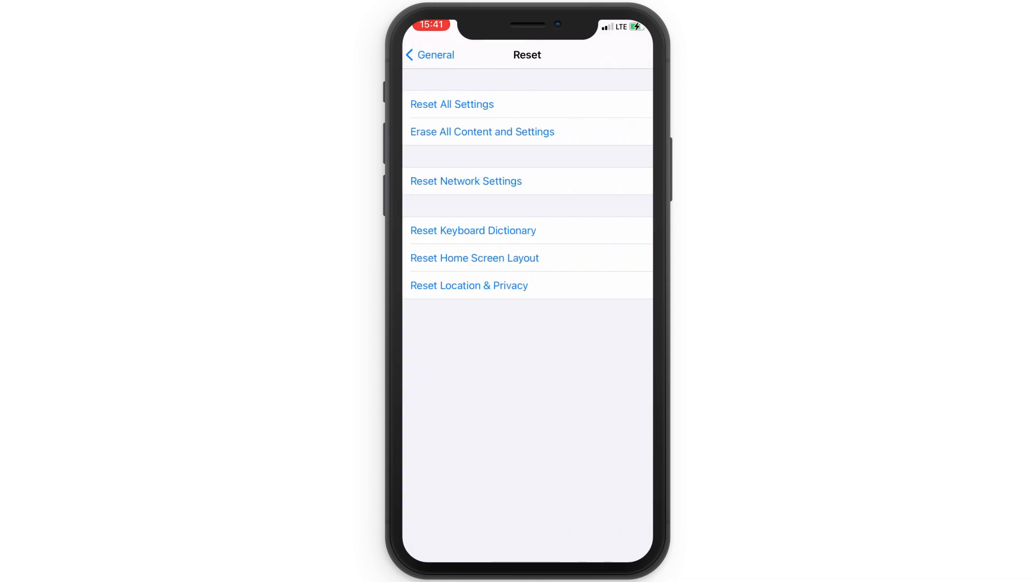
left_click(482, 131)
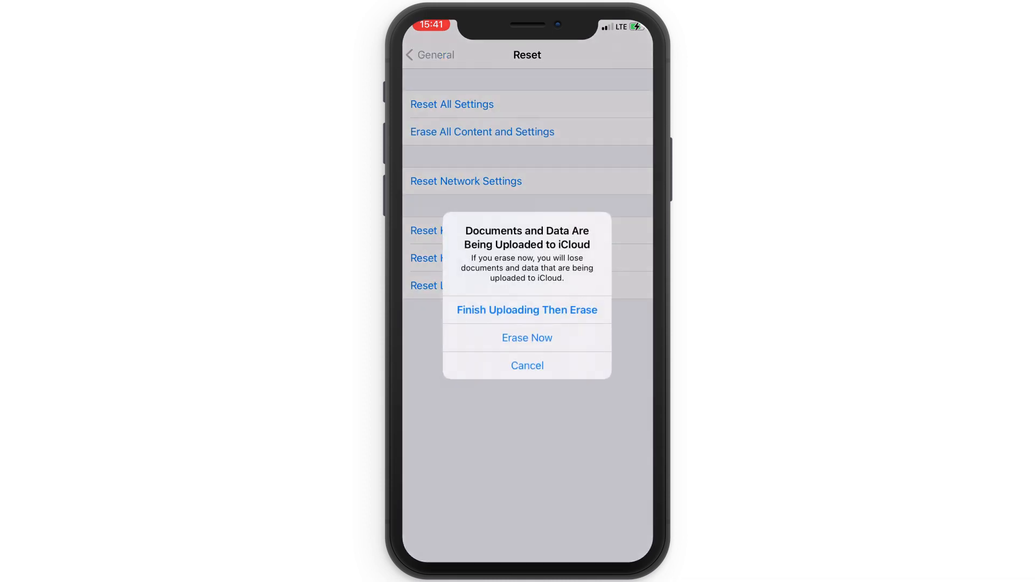
left_click(527, 338)
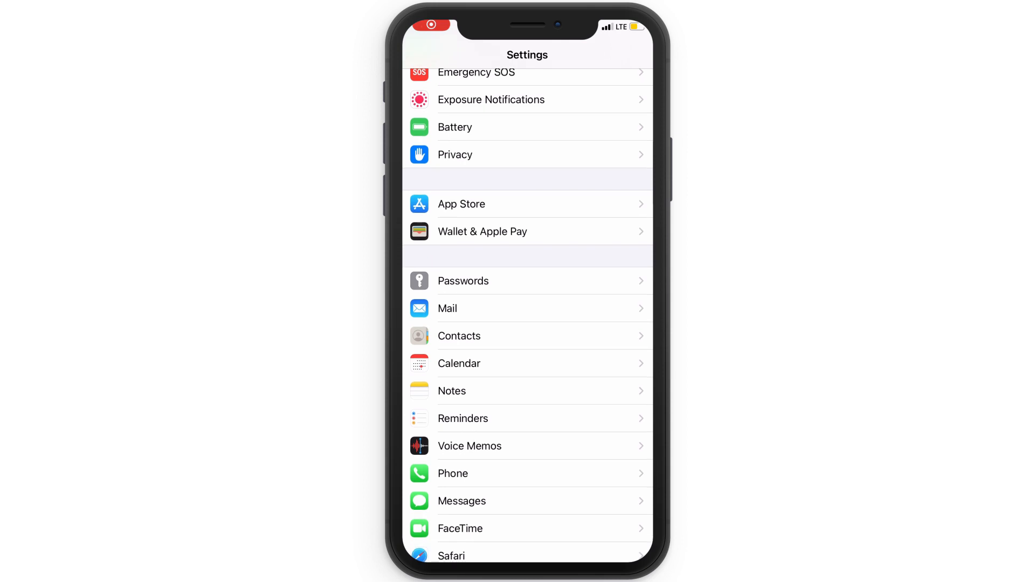
left_click(461, 501)
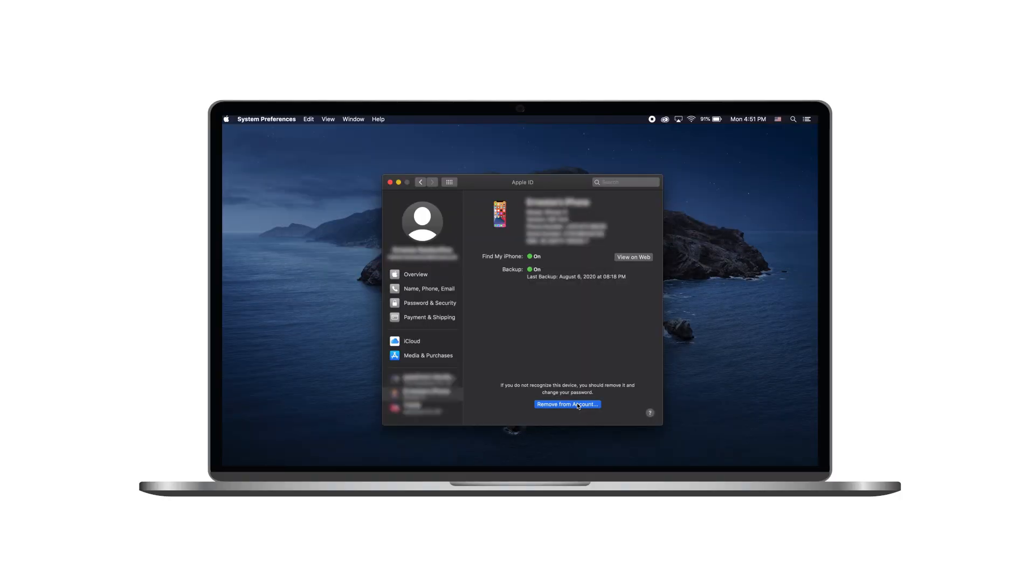
Step: Remove the selected iPhone from the Apple ID account and confirm Remove
left_click(567, 404)
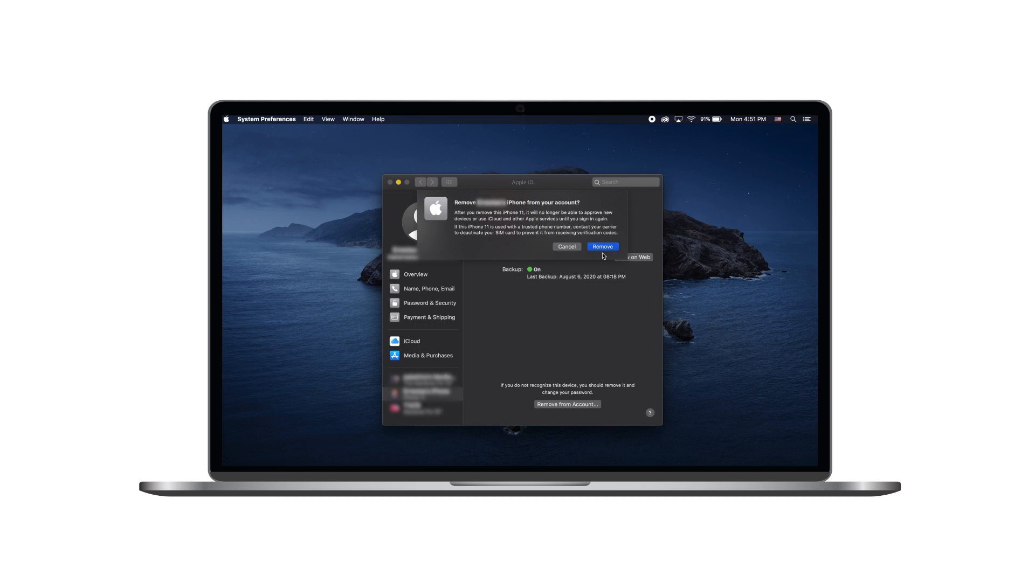
left_click(566, 247)
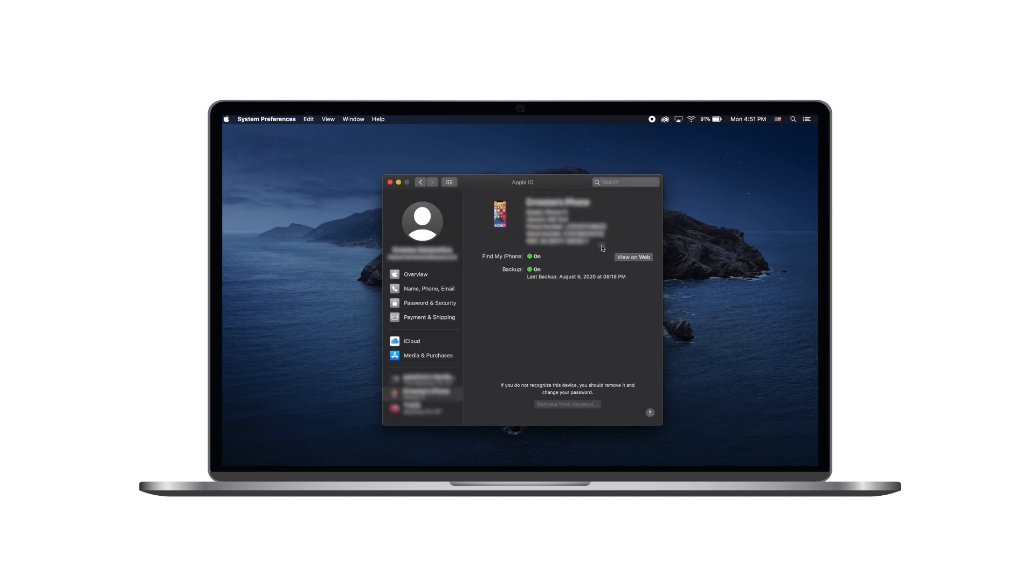